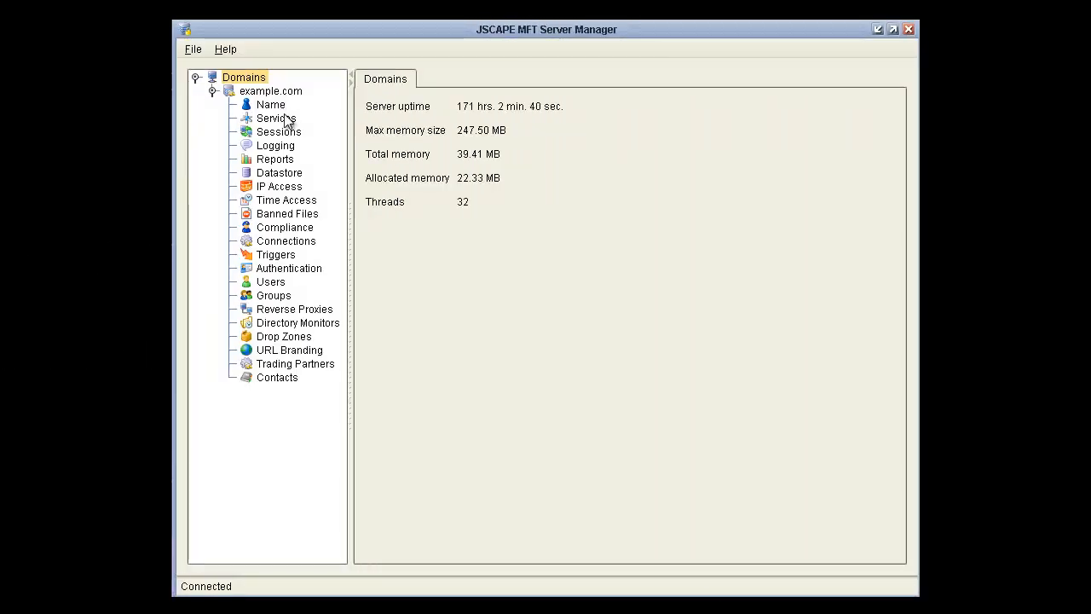
Show example.com's Services list with FTP regular on port 21 and SFTP on port 22
click(276, 117)
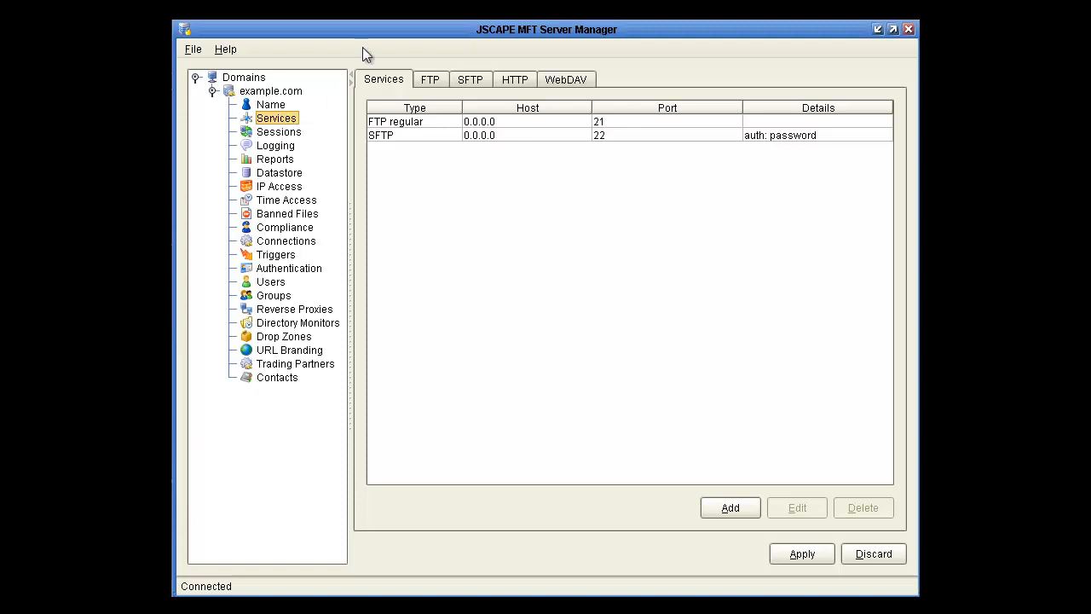
In the manager's Web settings, enable HTTP on host 0.0.0.0, port 80
click(193, 48)
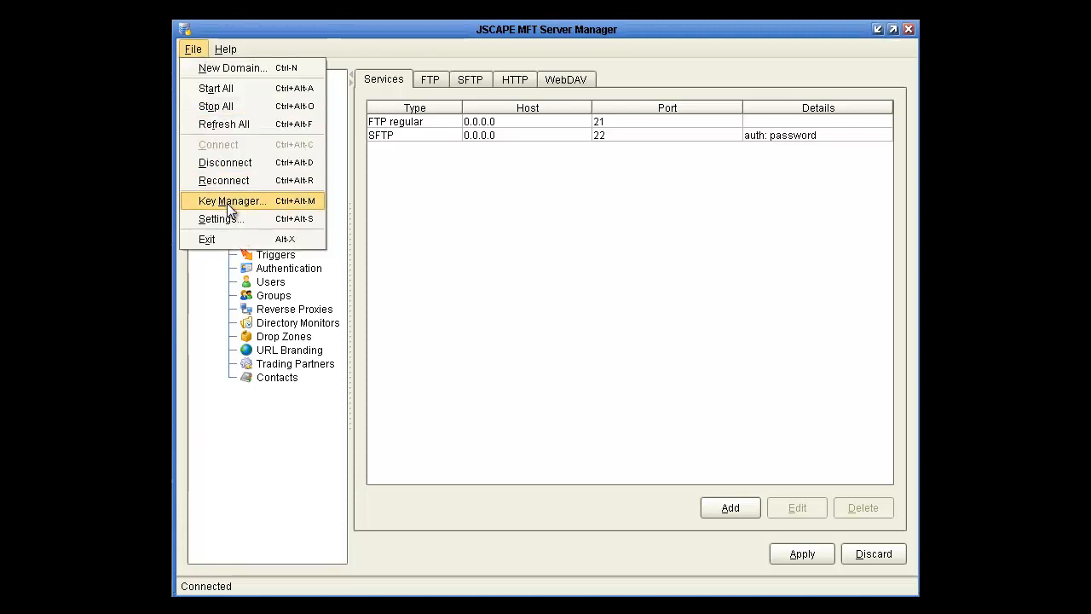
click(220, 218)
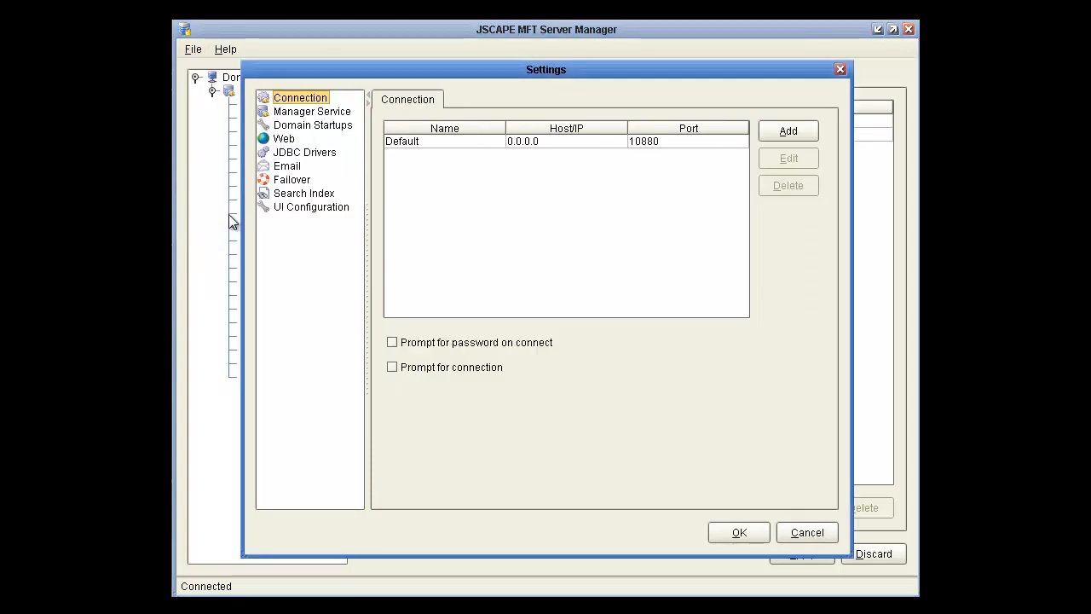
click(283, 138)
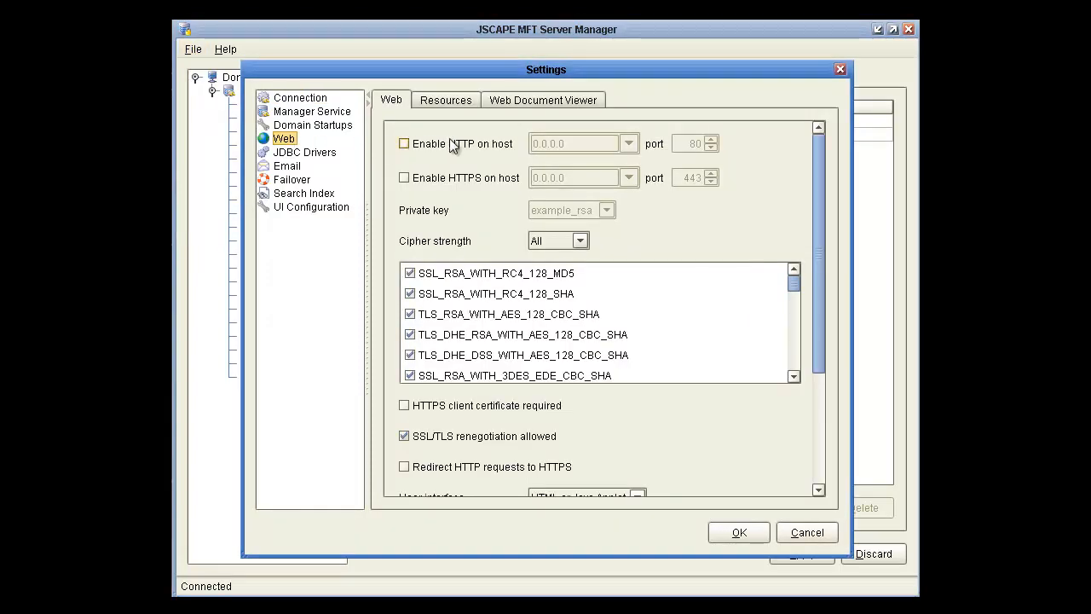
click(402, 144)
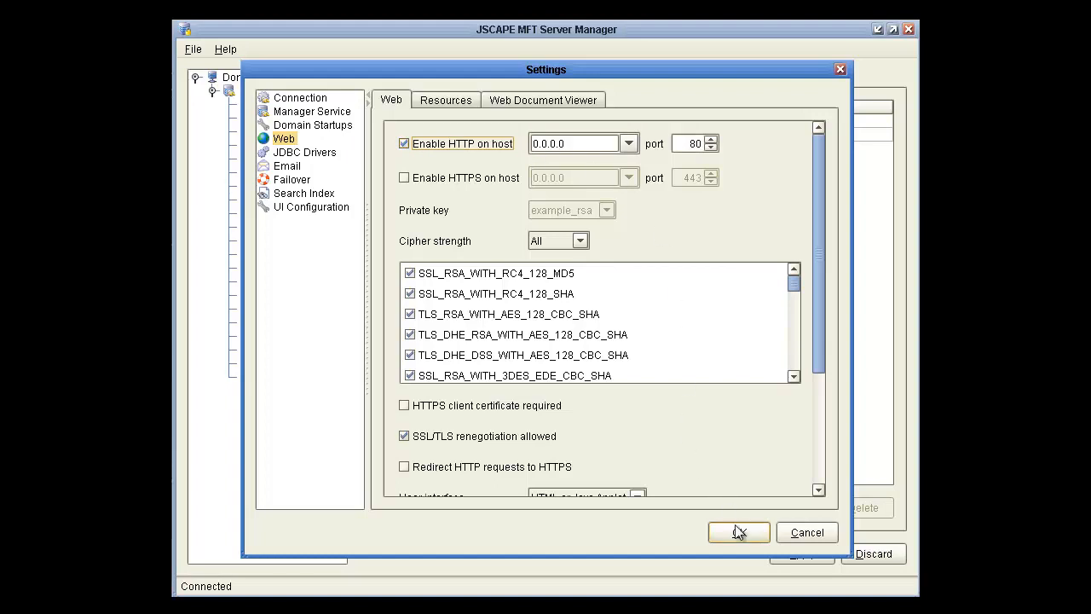
Confirm the web settings and add an HTTP service on 0.0.0.0 port 80 to example.com
click(737, 532)
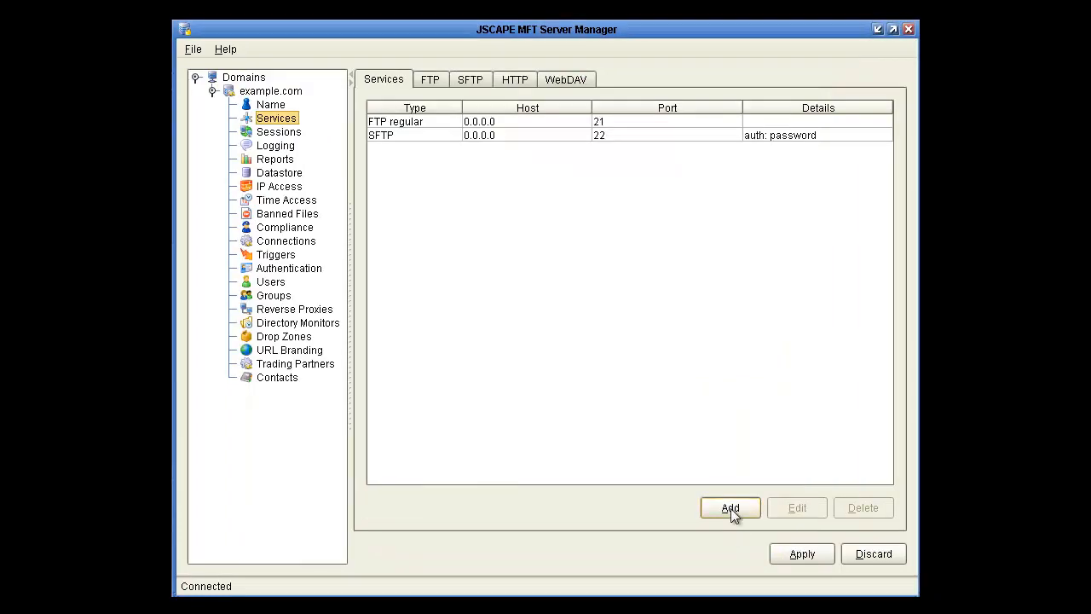
click(730, 508)
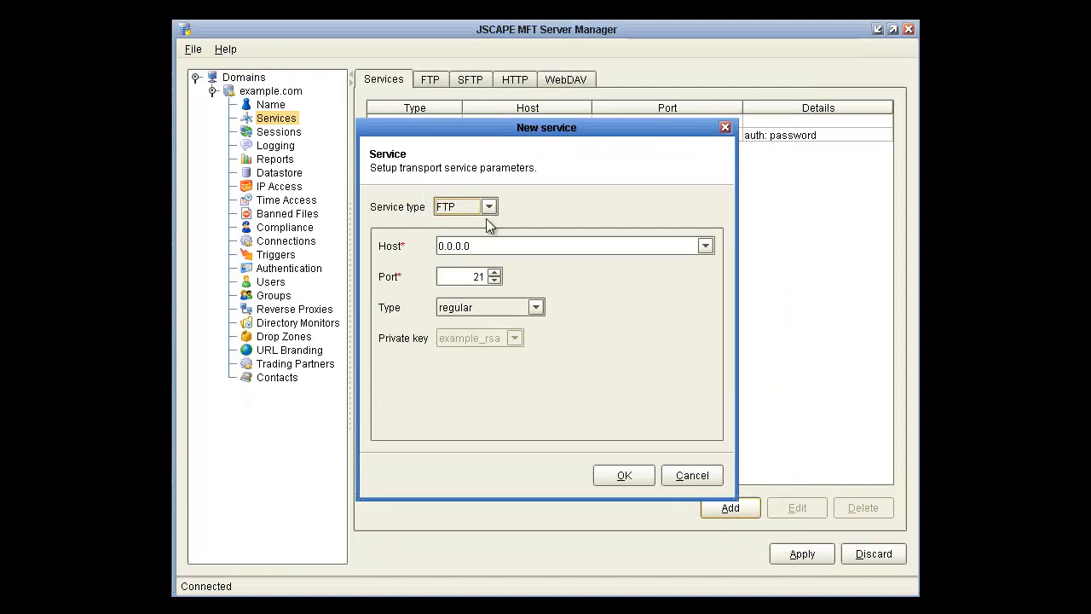
click(489, 206)
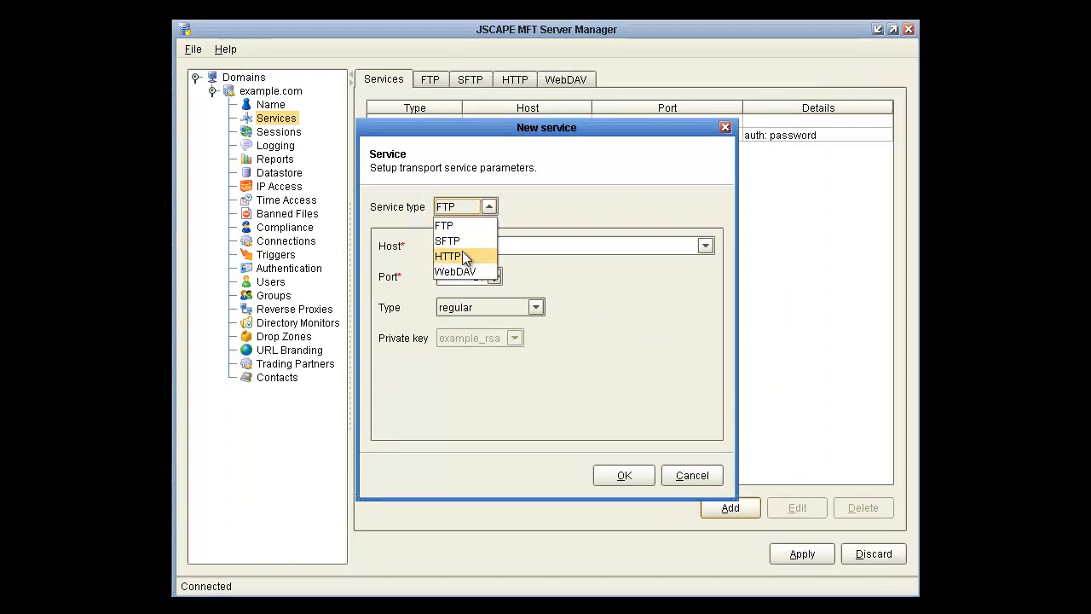
click(450, 256)
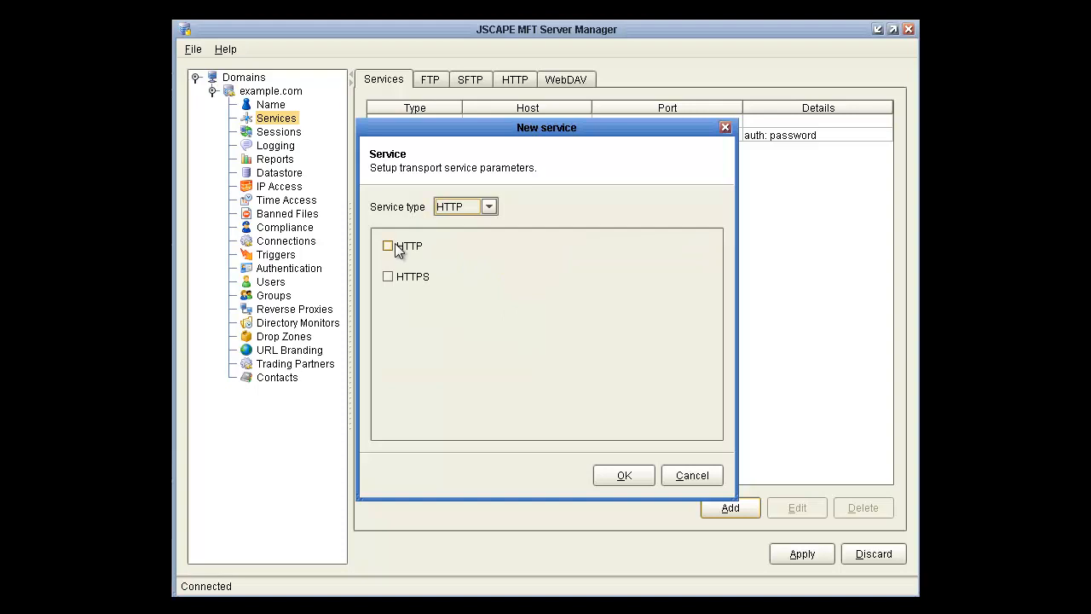
click(389, 246)
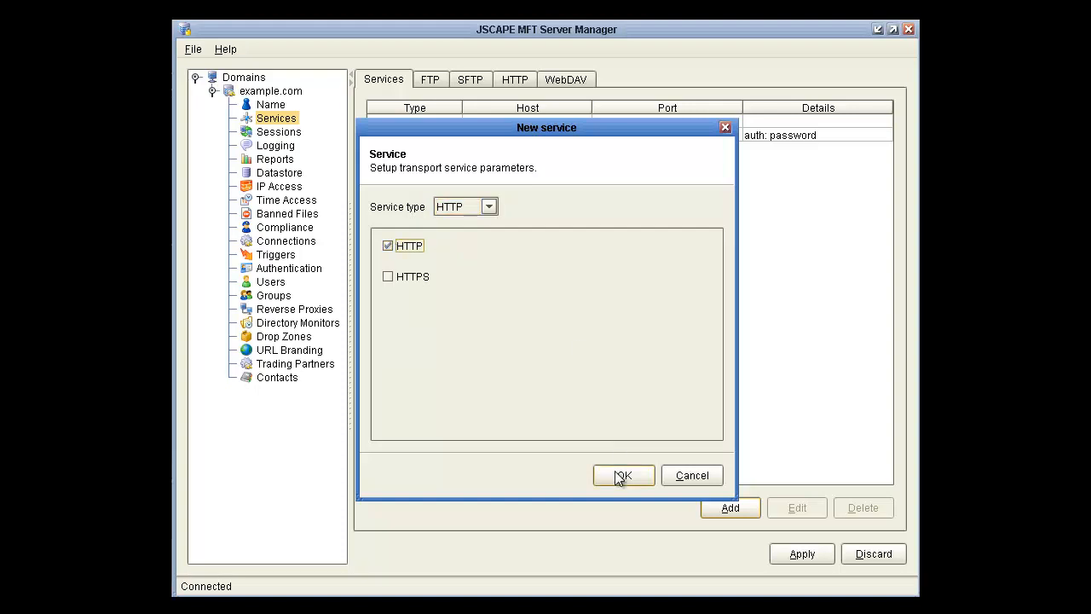
click(622, 474)
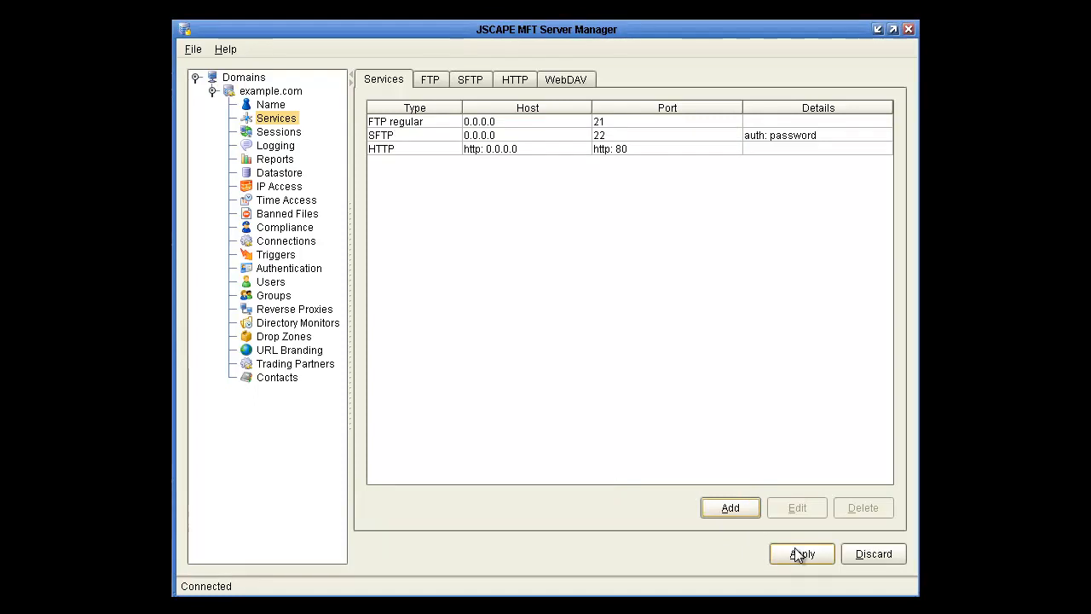
Apply the service changes and confirm restarting the example.com domain
click(802, 553)
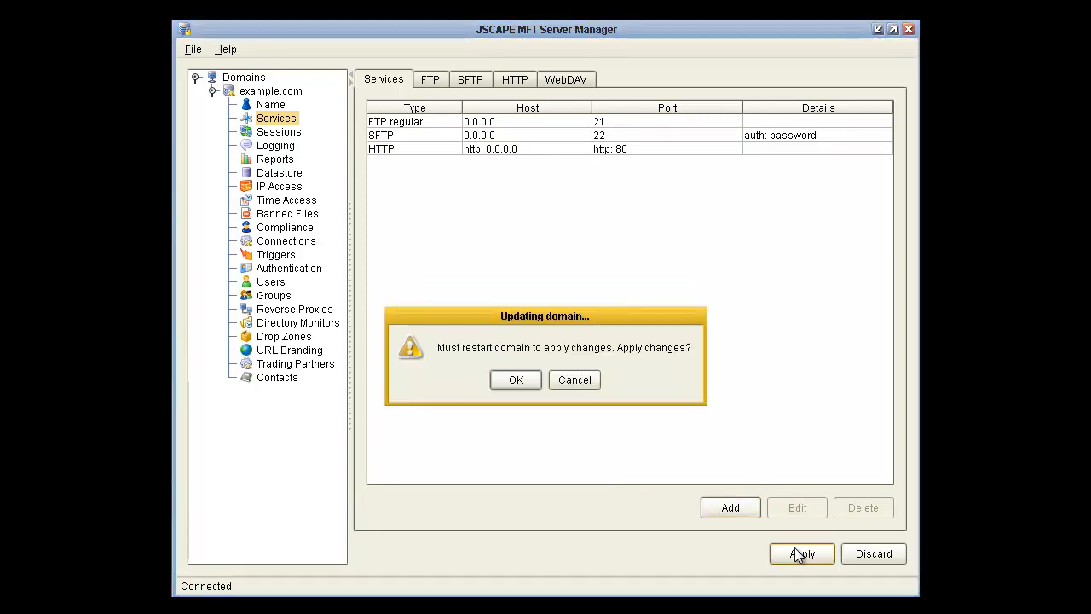
click(515, 378)
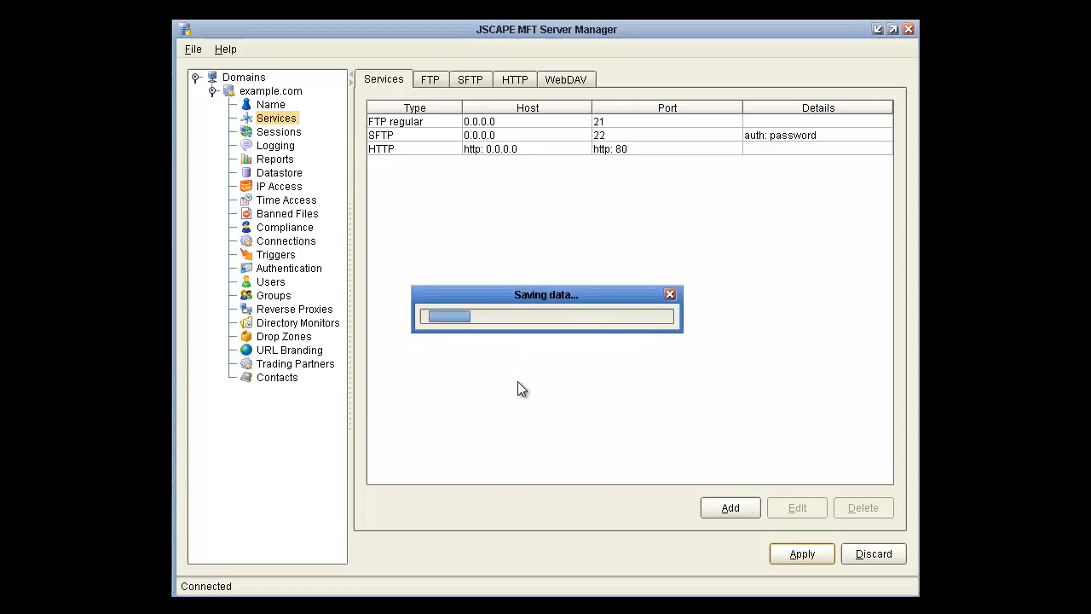
click(801, 553)
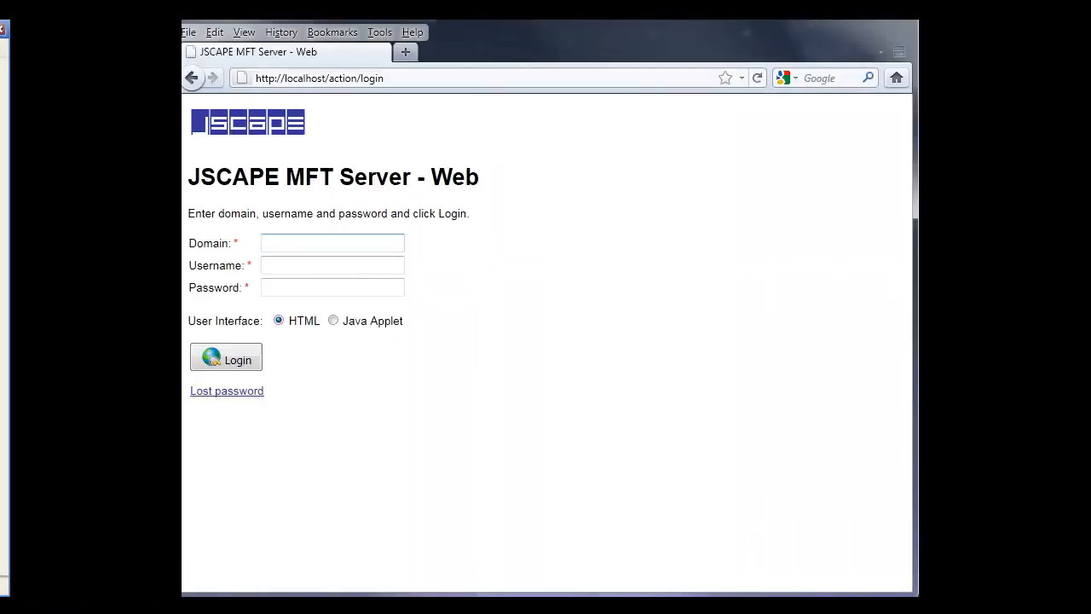
Fill the web login form with domain example.com and username jsmith
text(example.com)
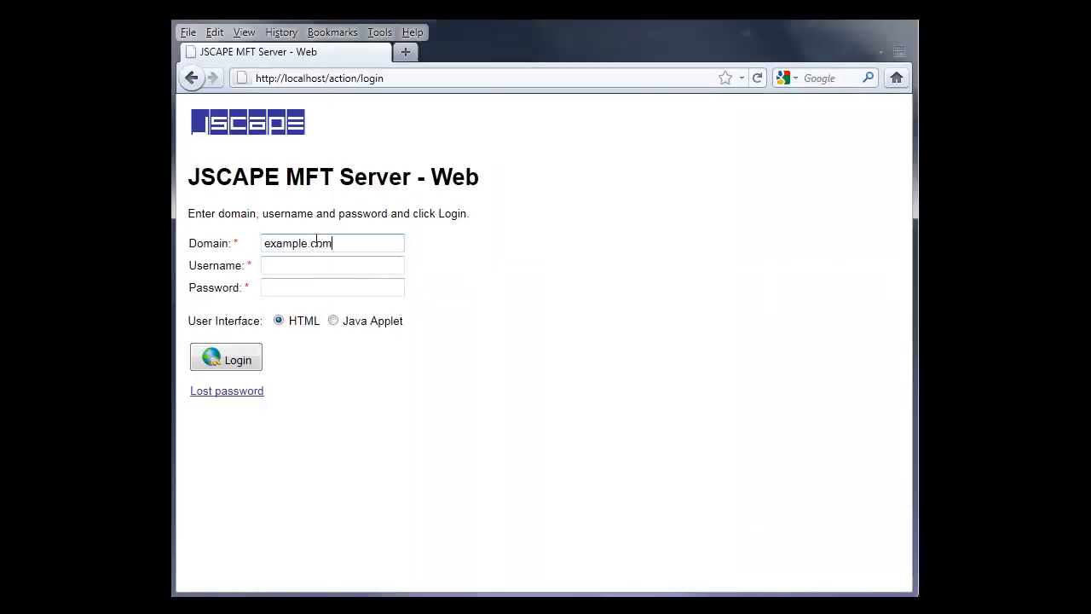
text(jsmith)
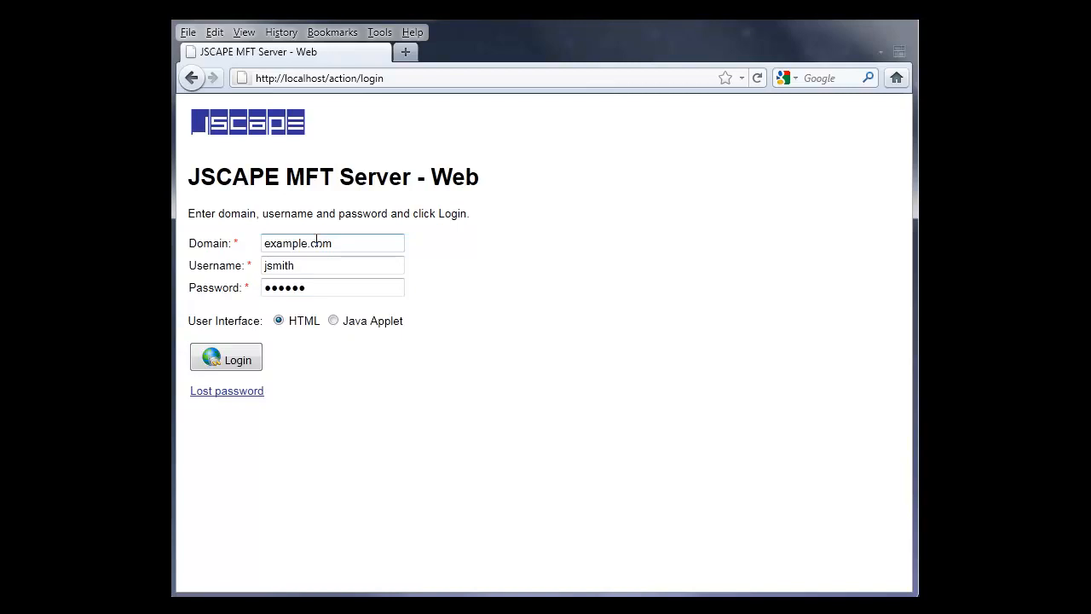
Log in as jsmith and rename the test folder to example
click(225, 356)
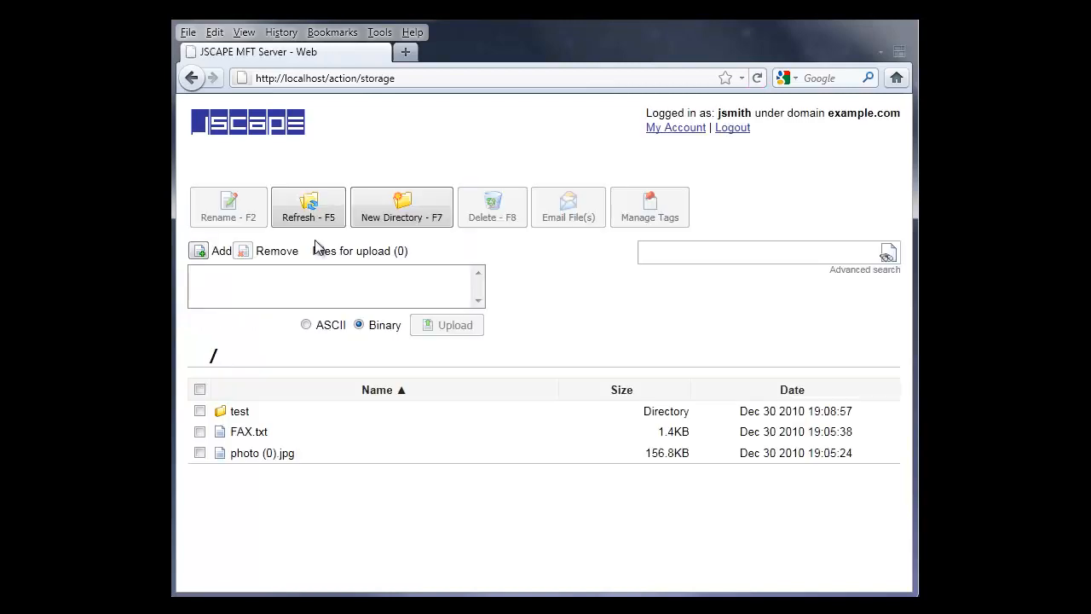
mouse_move(375, 434)
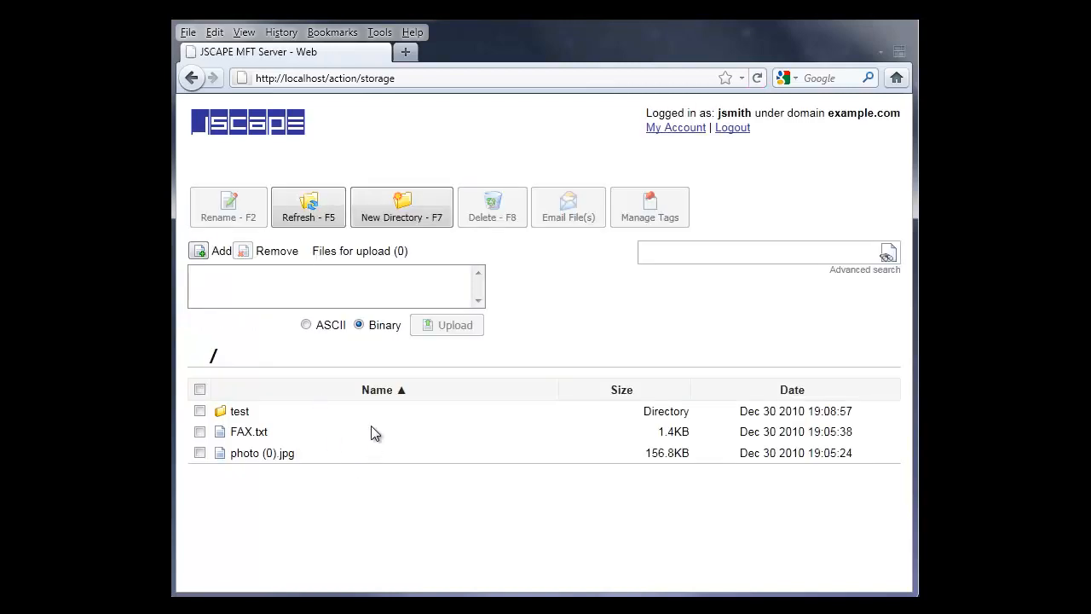
click(239, 411)
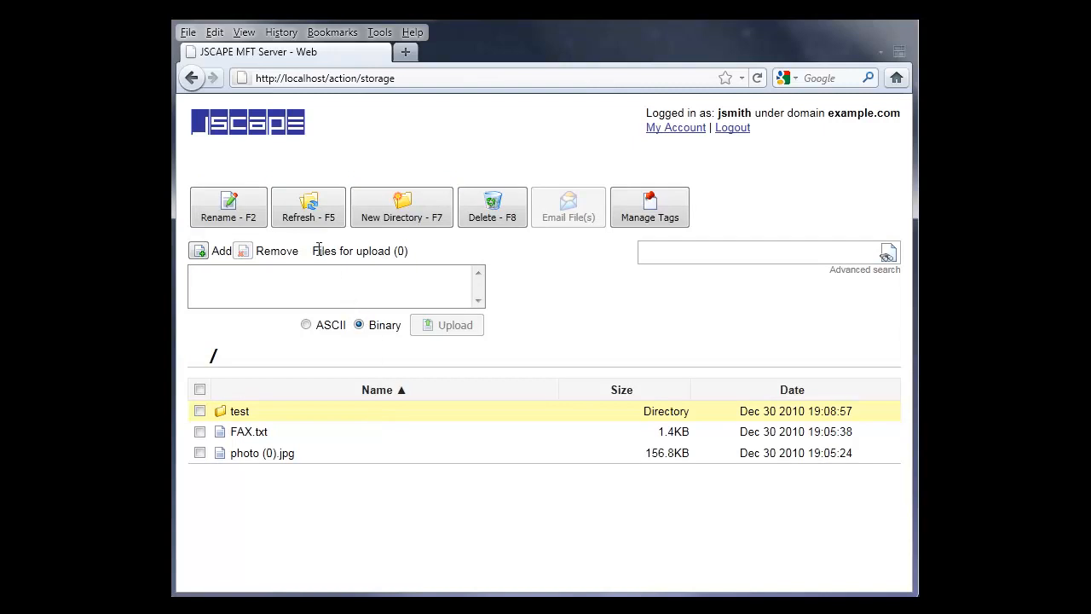
click(228, 206)
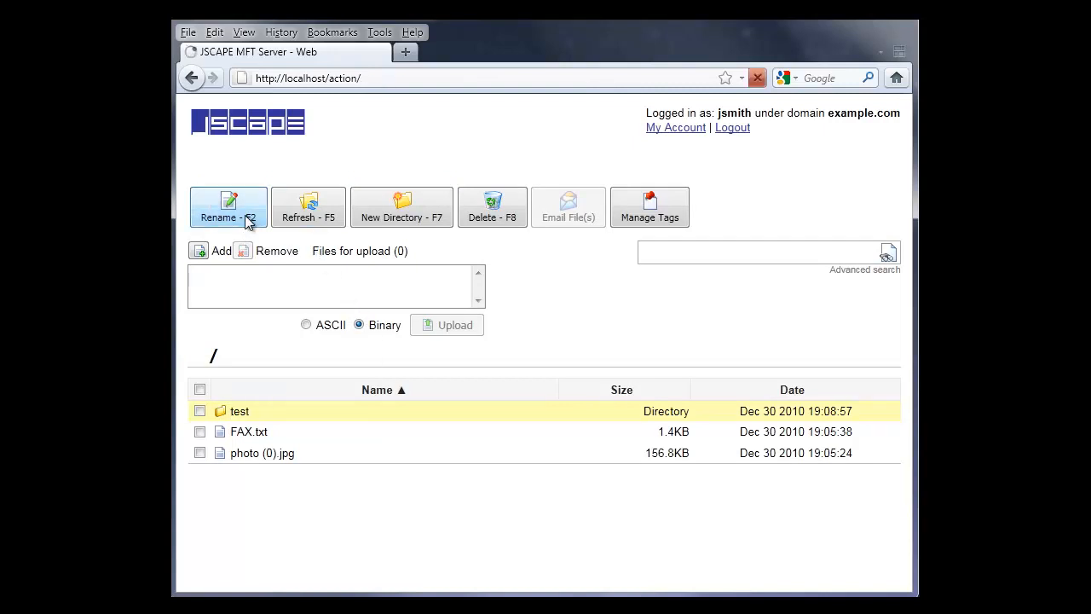
click(228, 207)
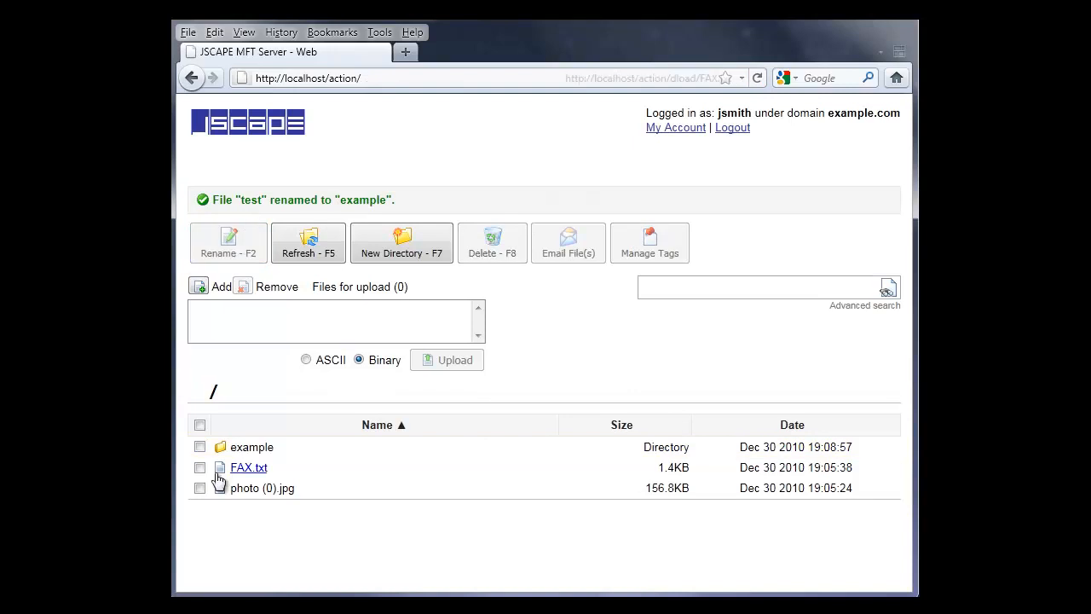
Start opening FAX.txt from the file list, then cancel Firefox's download dialog
click(249, 468)
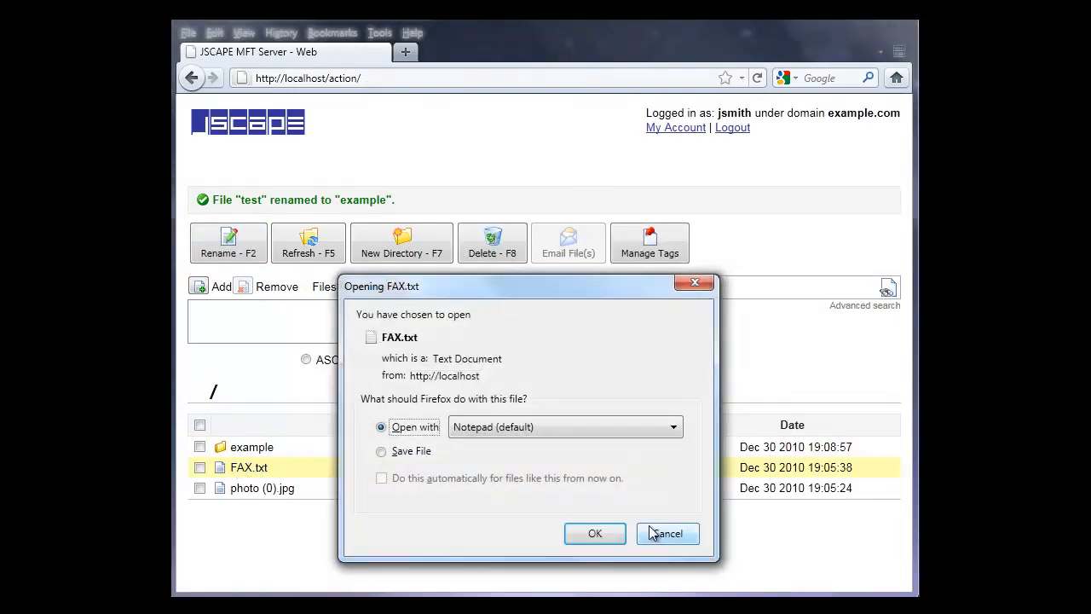
click(382, 450)
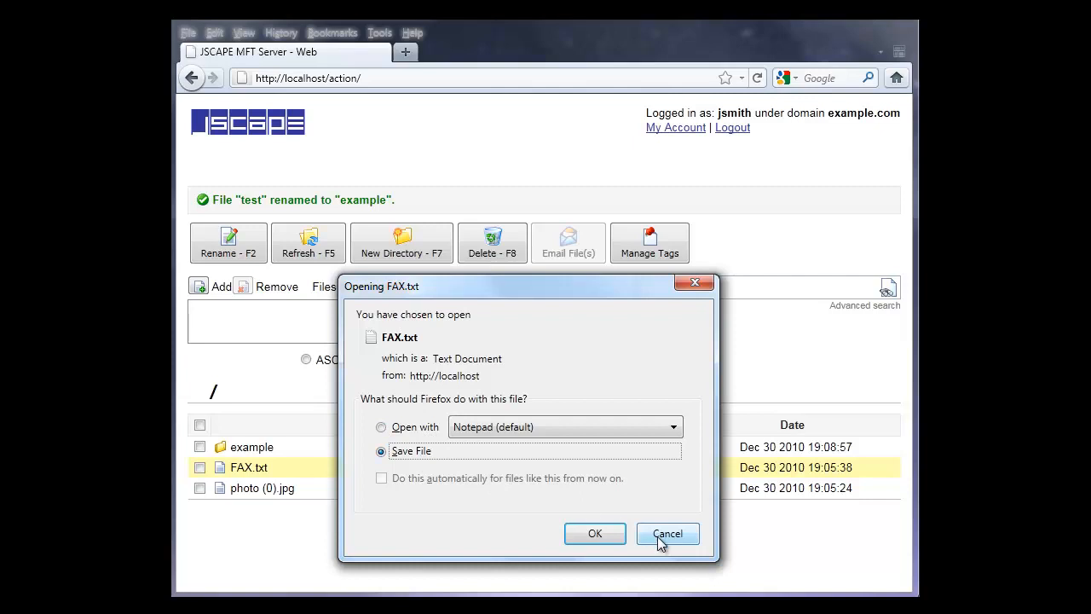
click(667, 532)
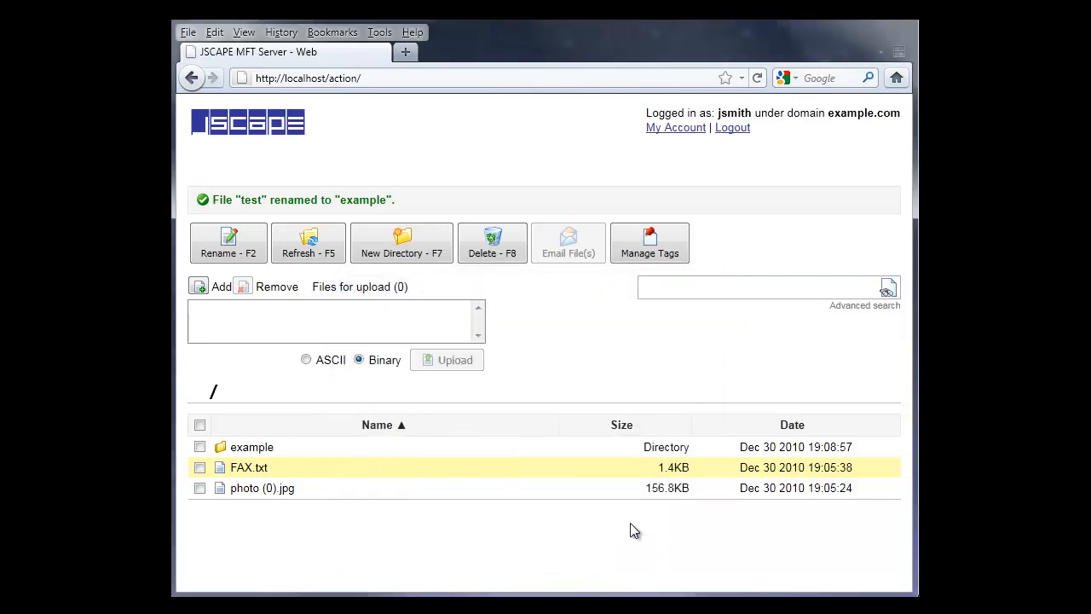
mouse_move(403, 242)
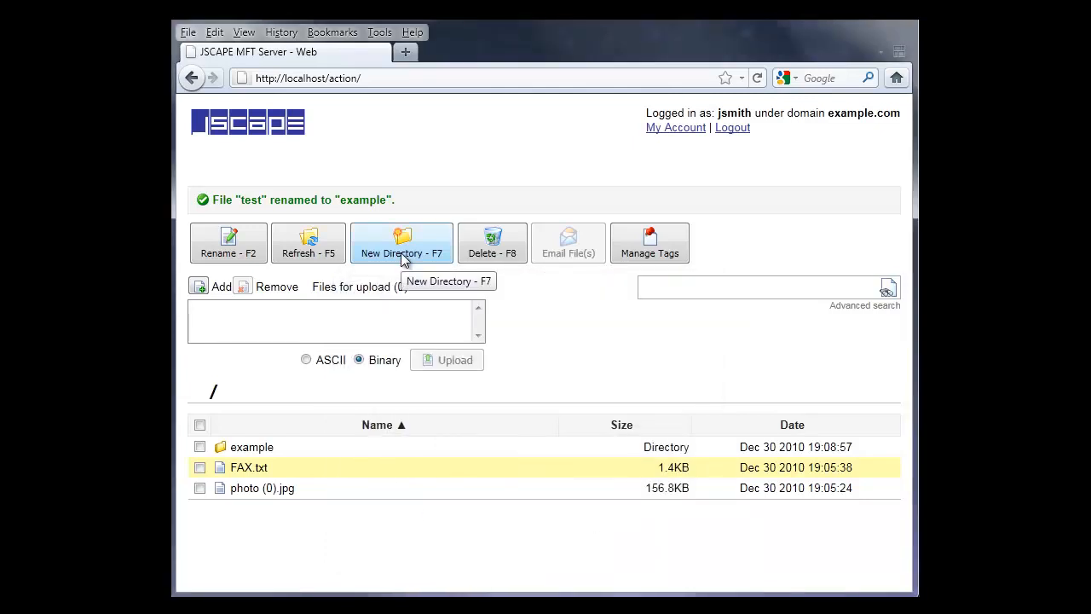
Create a new directory named test2 in the root and open it
click(401, 242)
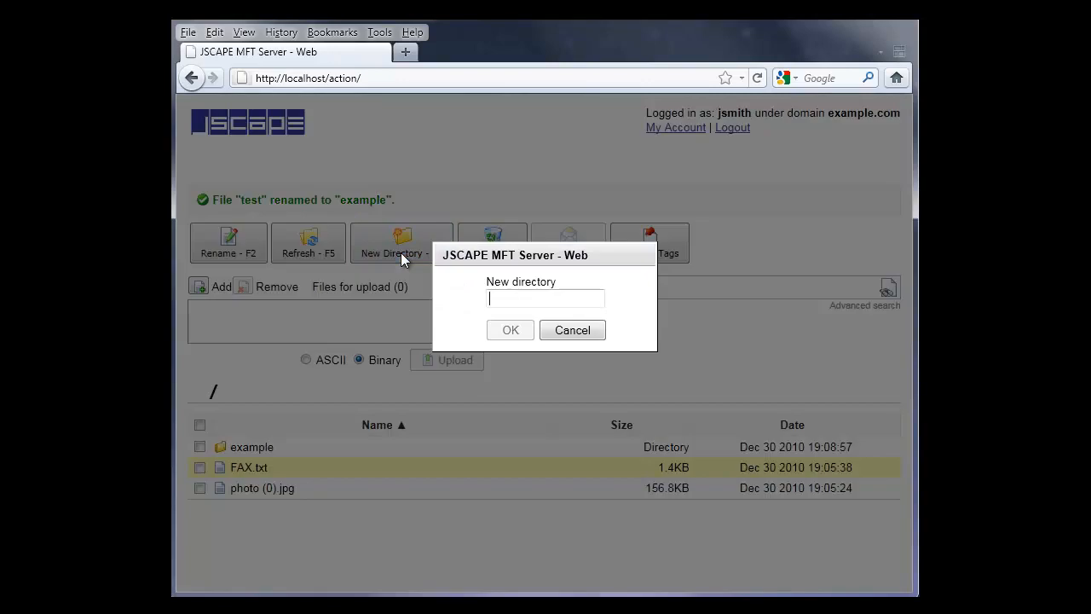
text(test2)
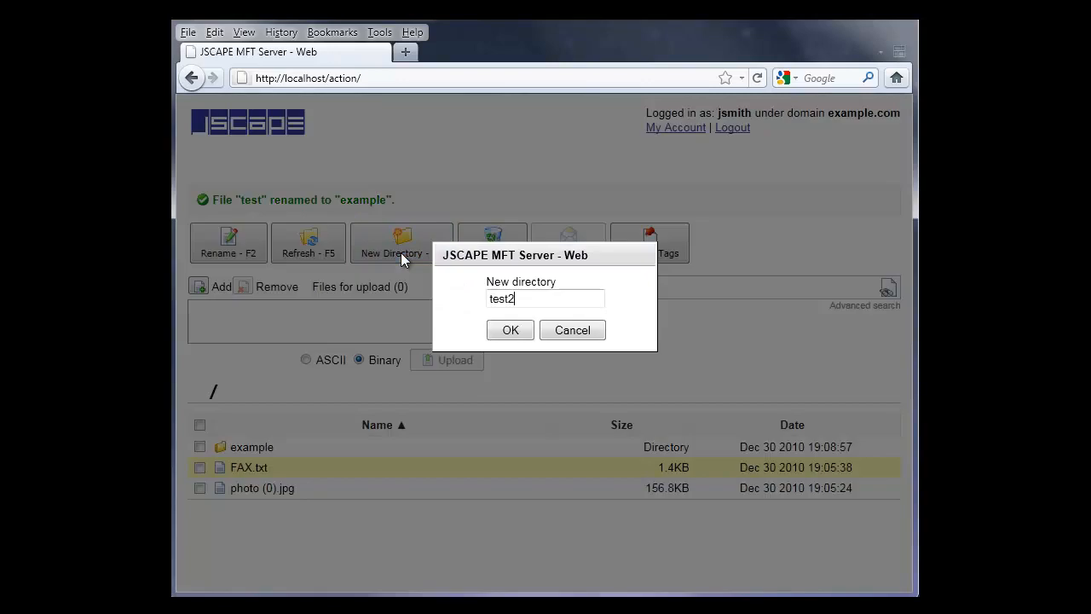
click(510, 331)
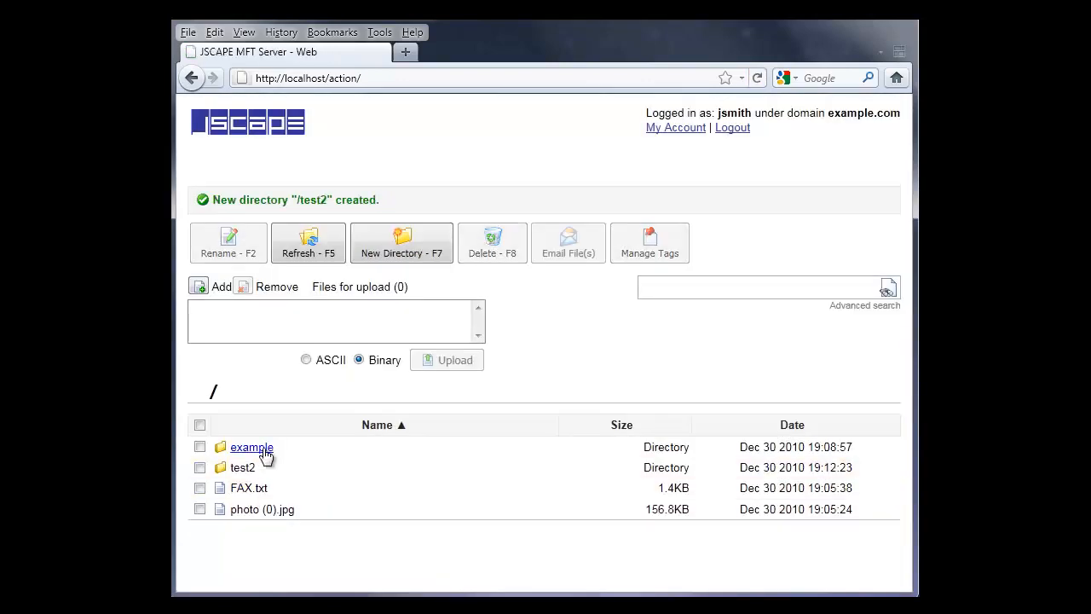
click(242, 467)
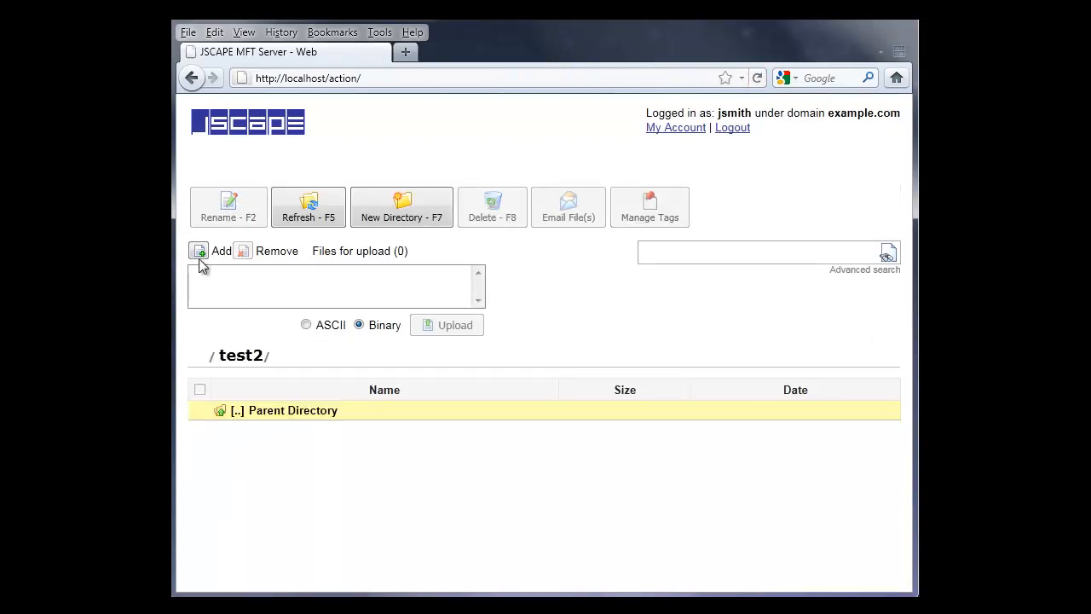
Queue photo (1).jpg, photo (2).jpg and photo (3).jpg from the FAX folder for upload
click(197, 249)
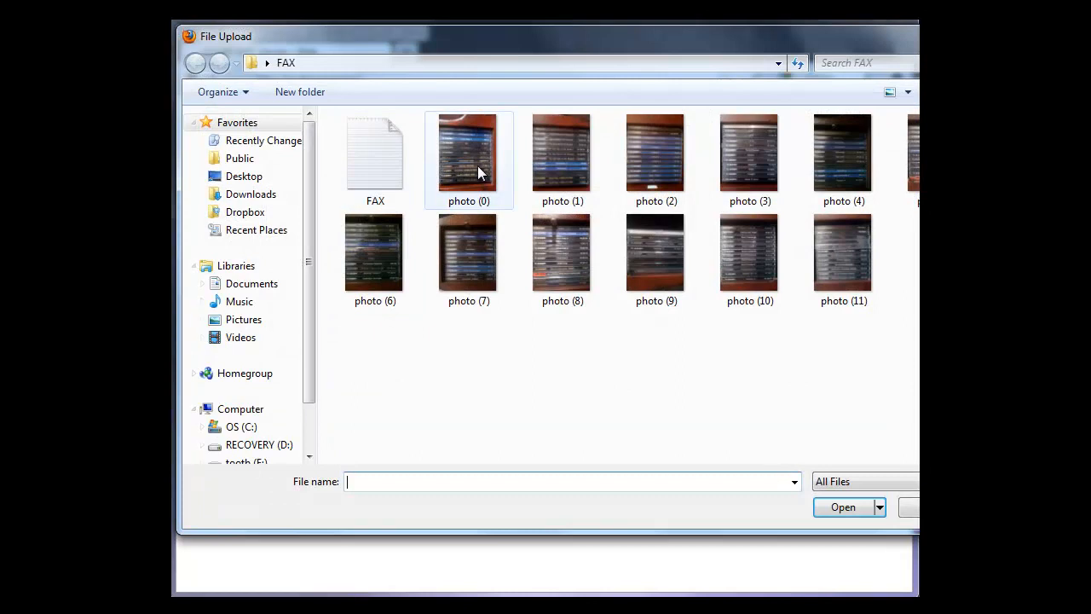
click(563, 153)
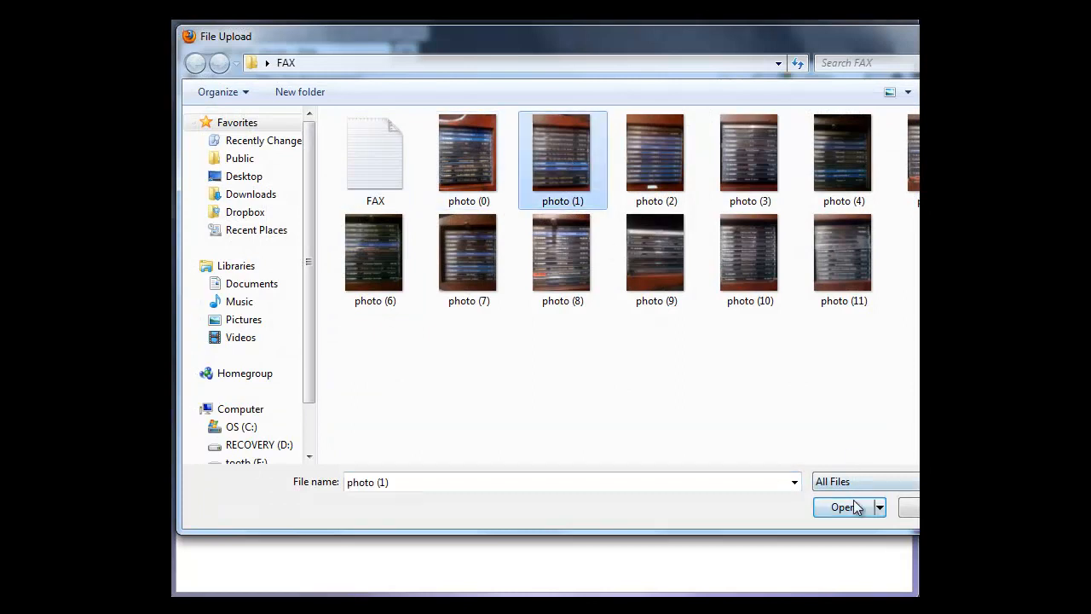
click(844, 508)
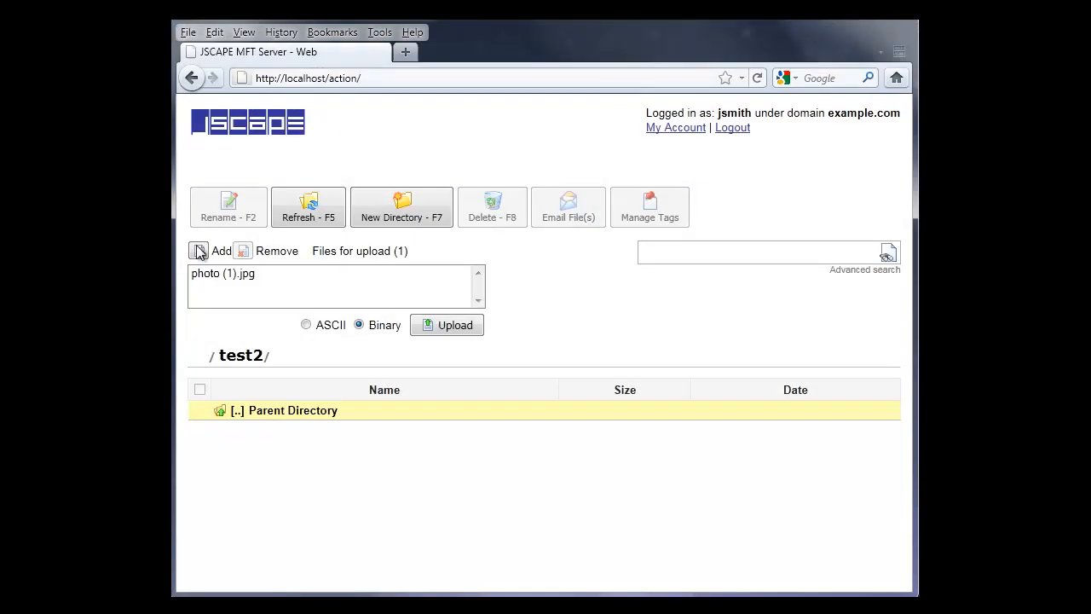
click(222, 251)
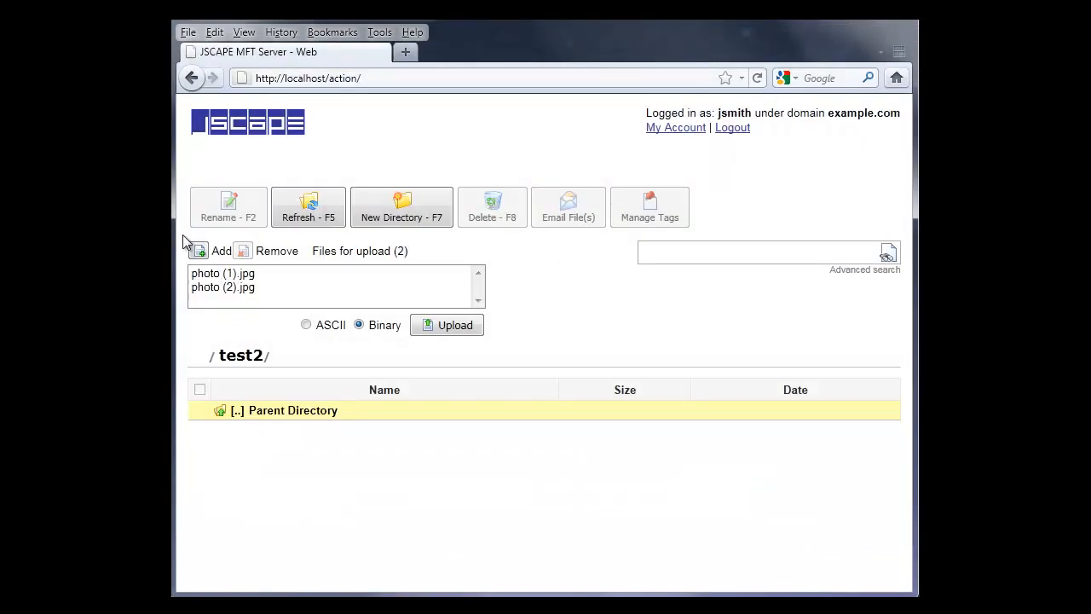
click(221, 249)
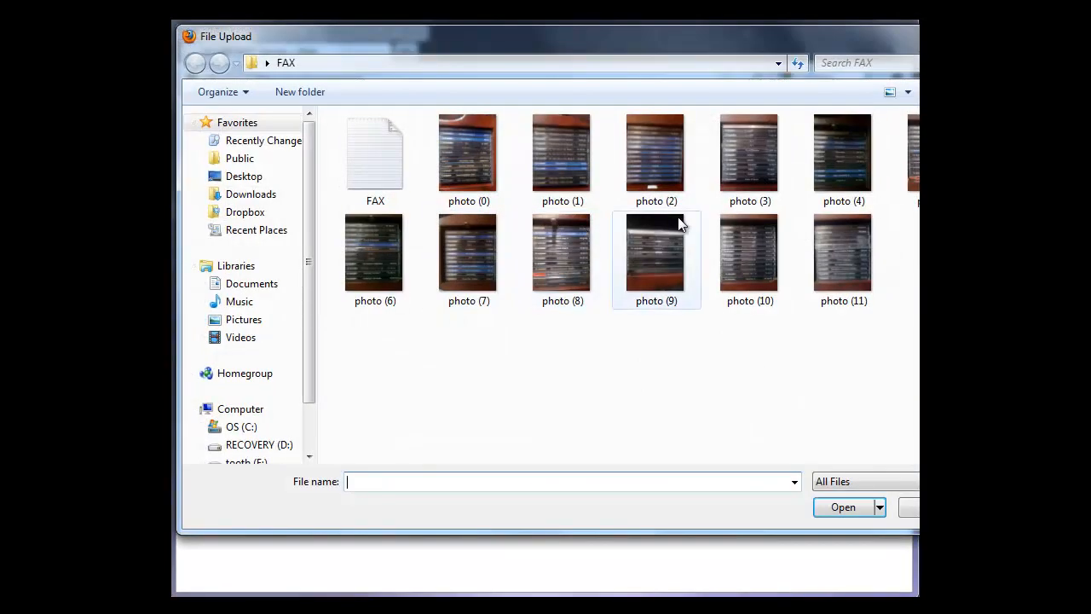
click(842, 507)
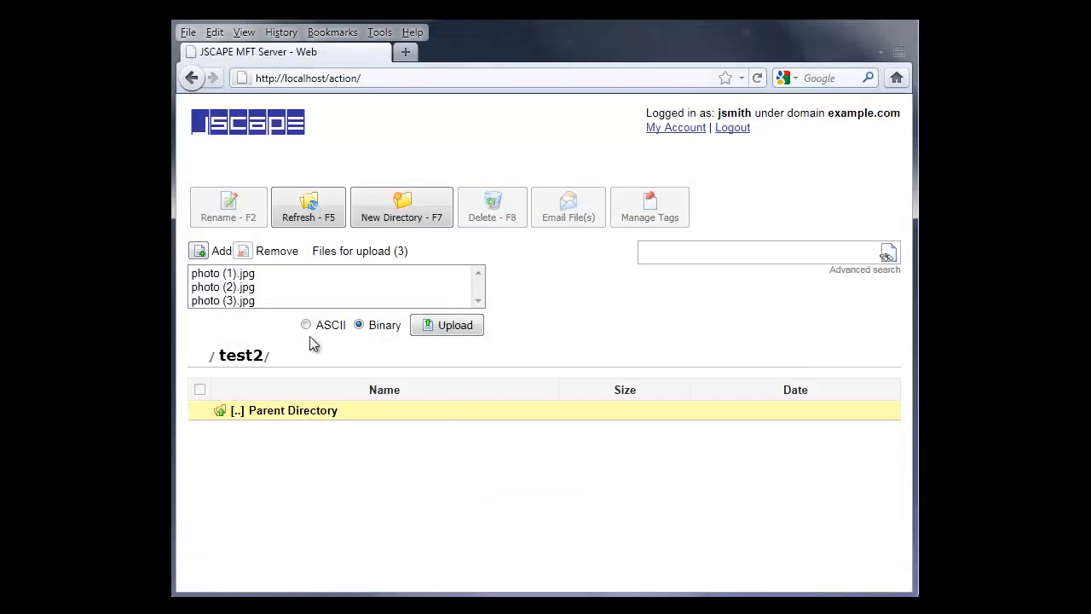
Remove photo (3).jpg from the queue and upload the remaining photos into test2
click(222, 300)
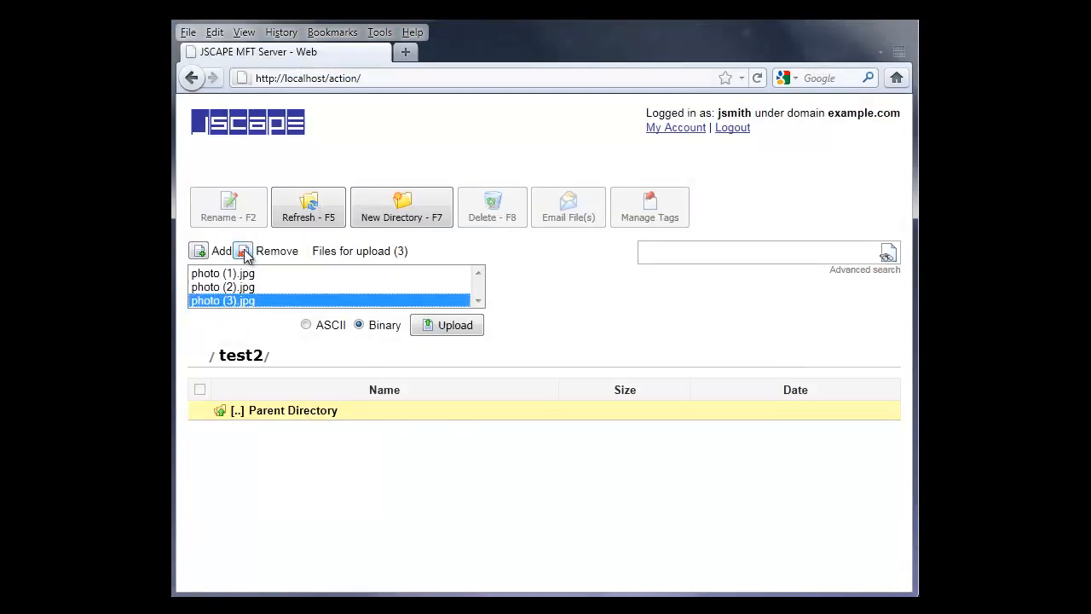
click(242, 251)
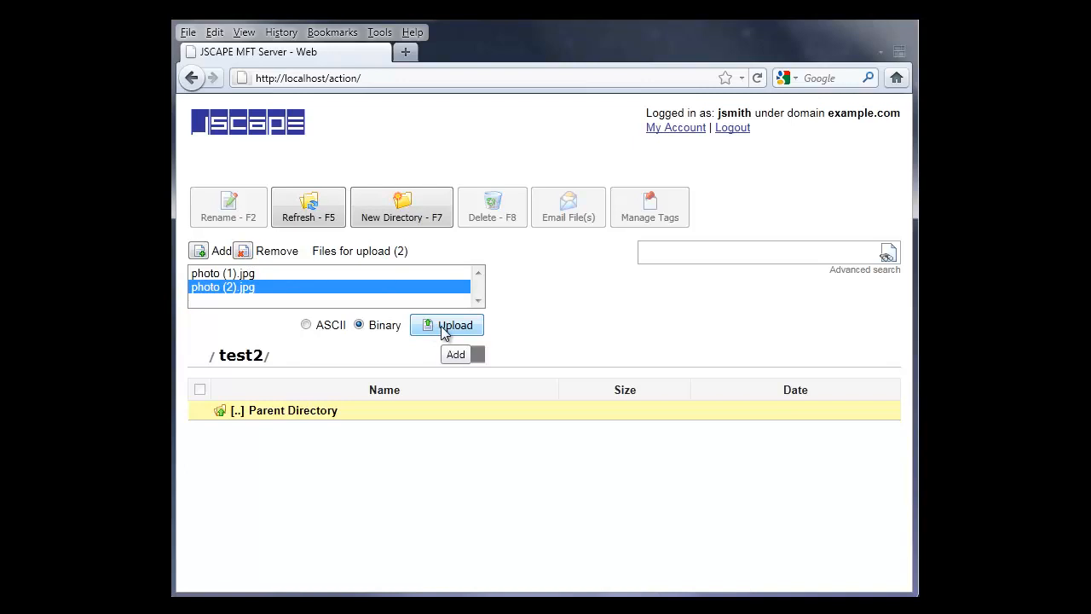
click(447, 324)
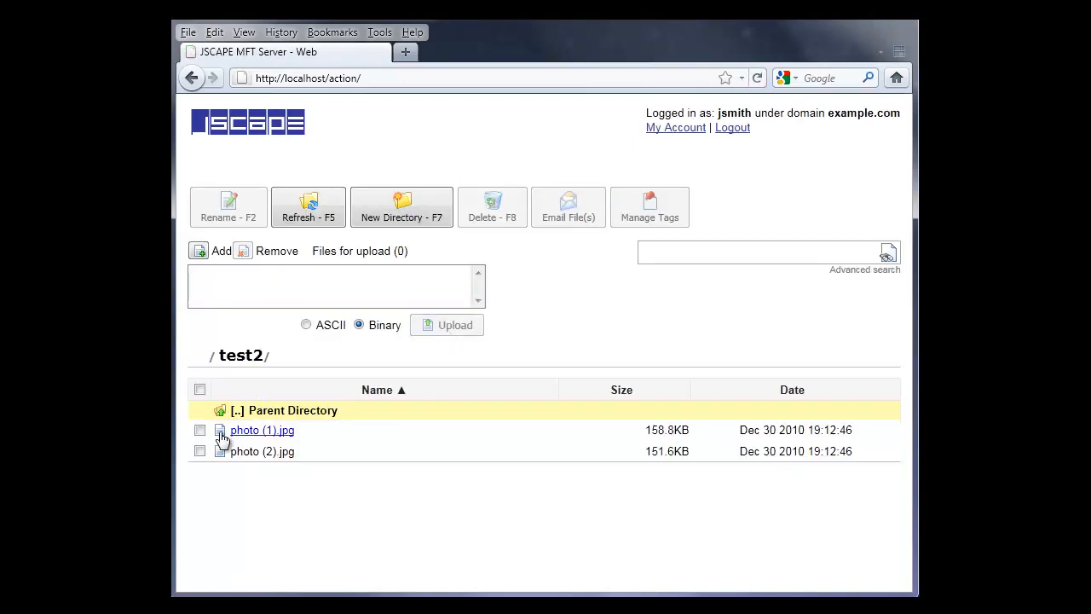
Delete photo (2).jpg from test2 and return to the root folder listing
click(200, 451)
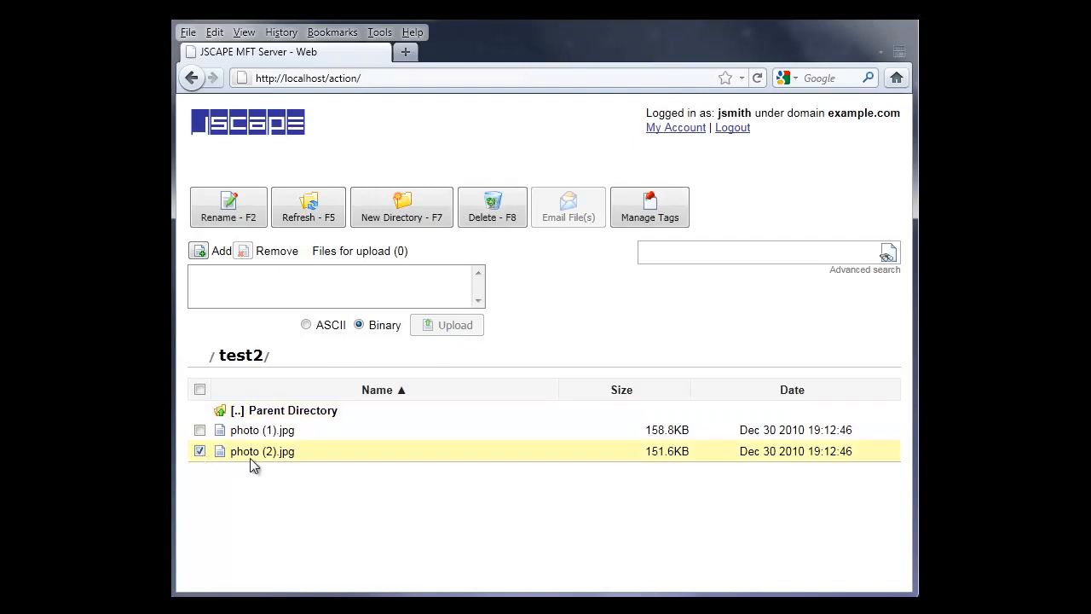
mouse_move(493, 207)
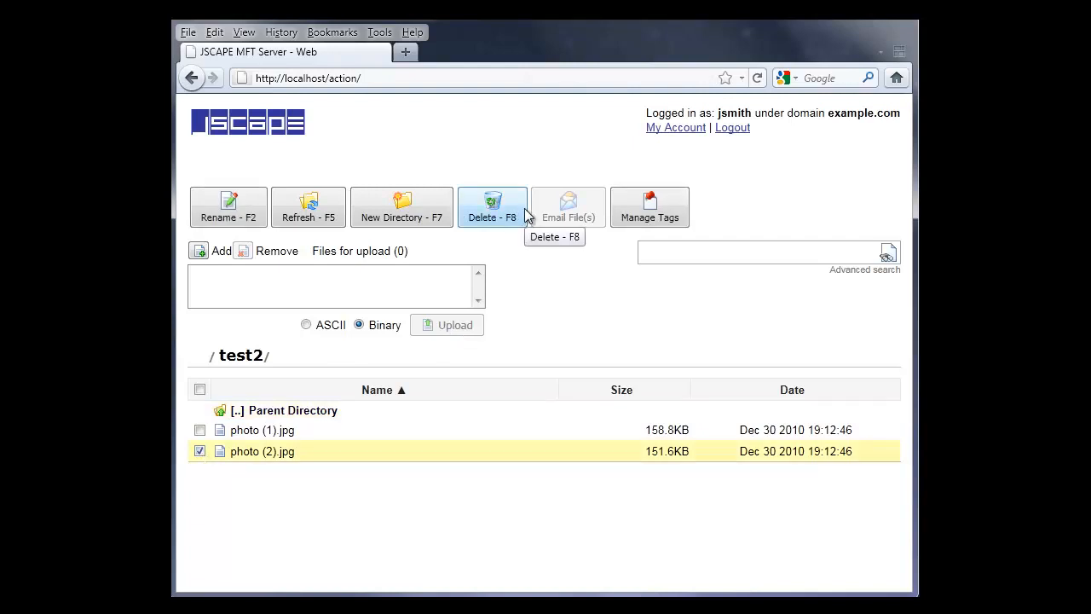
click(491, 206)
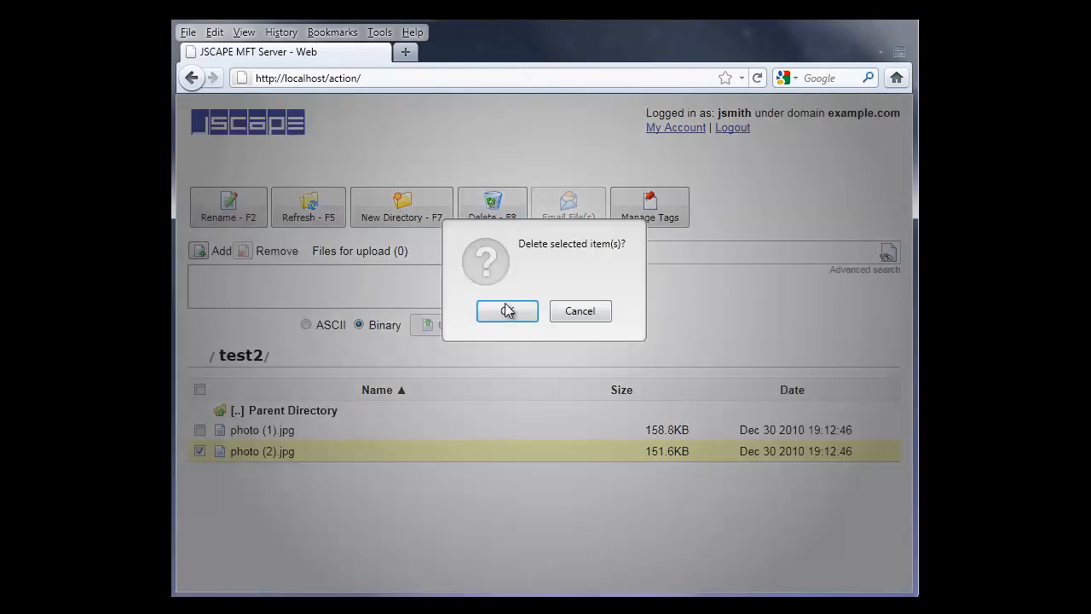
click(507, 310)
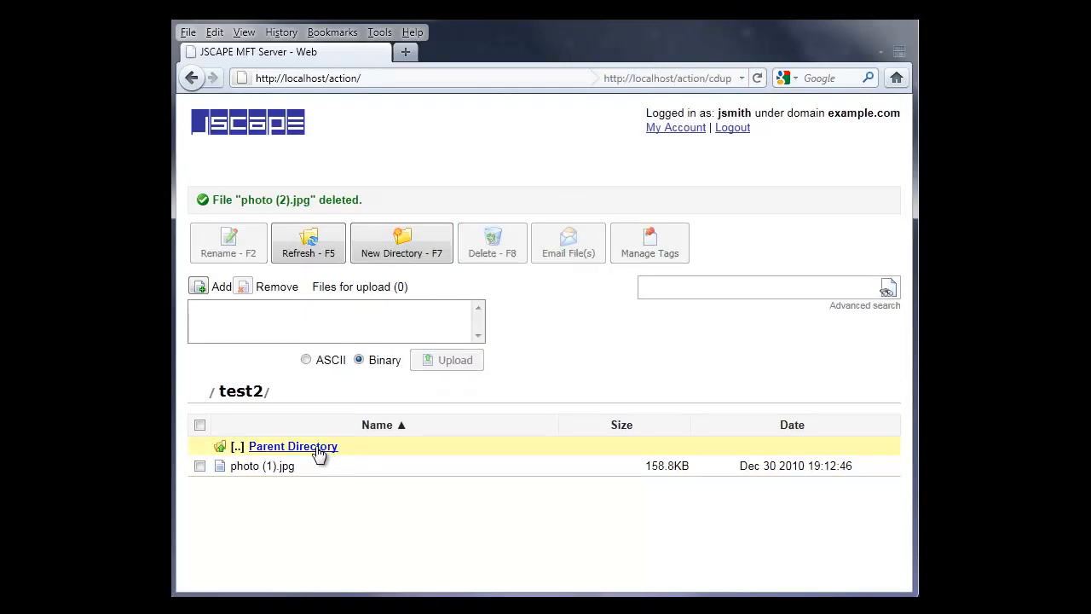
click(293, 447)
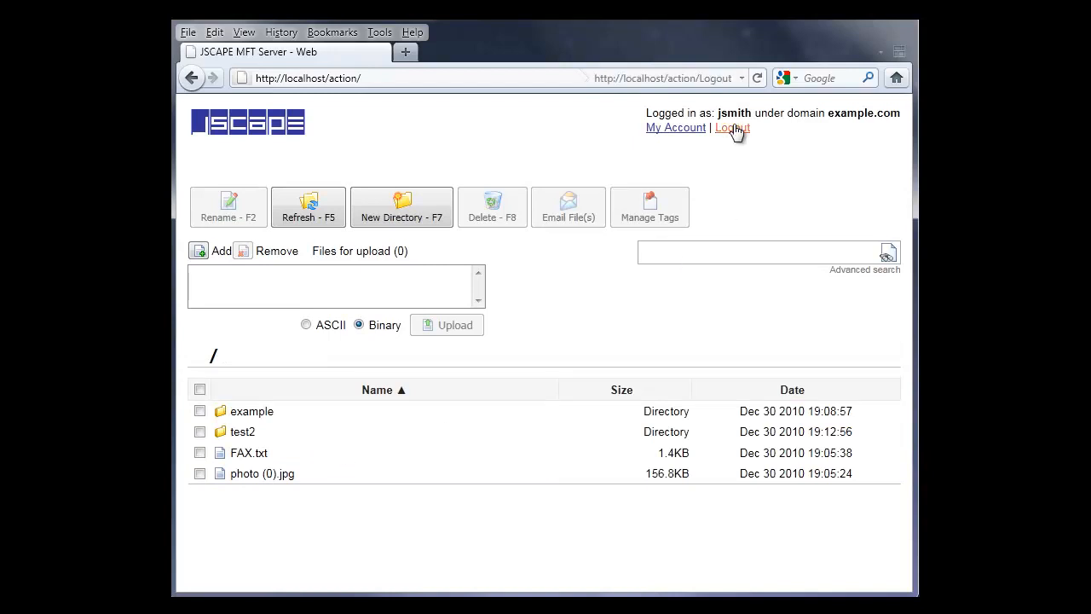
Log jsmith out of the web interface, returning to the empty login page
click(731, 126)
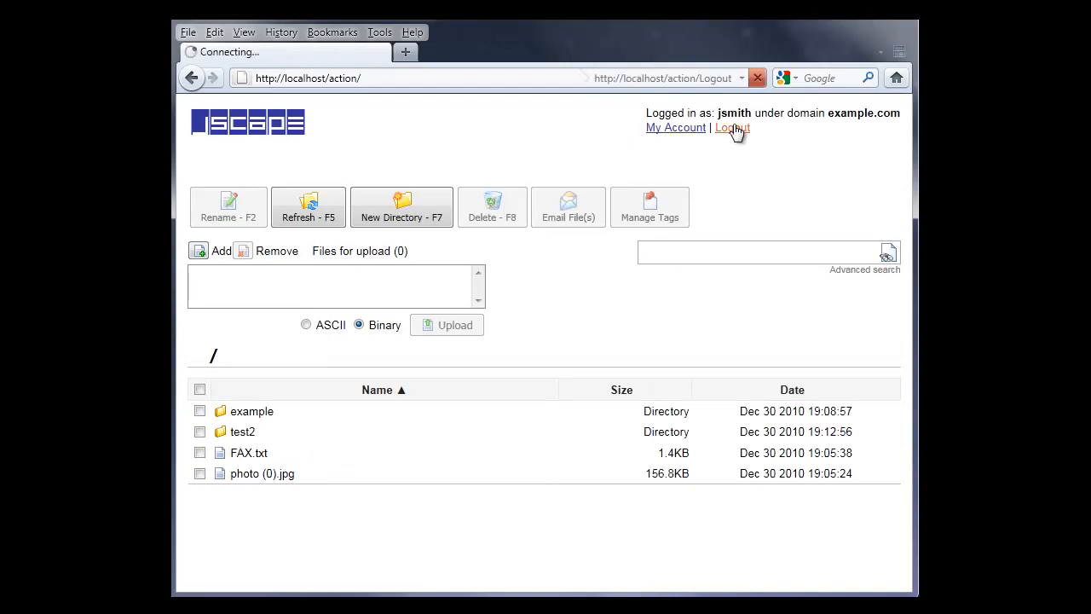
click(732, 126)
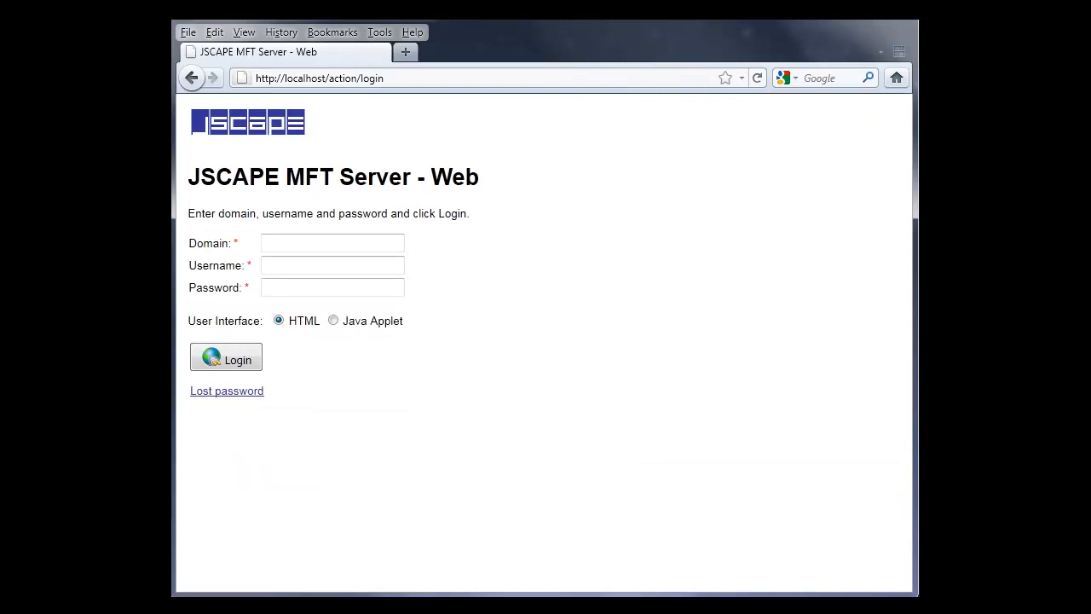